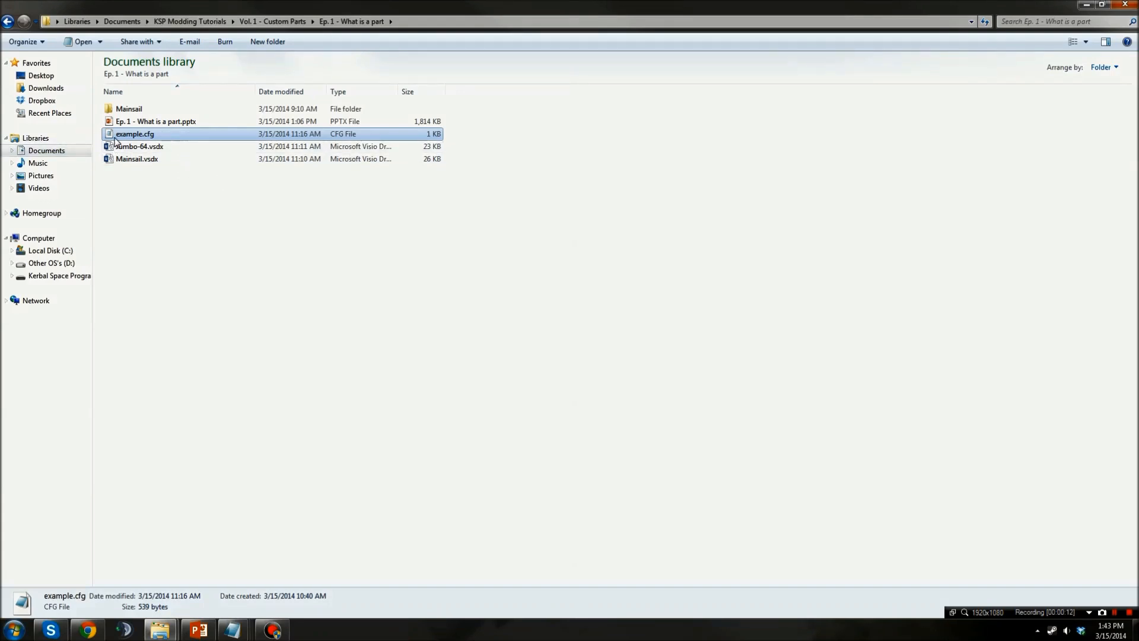
mouse_move(135, 134)
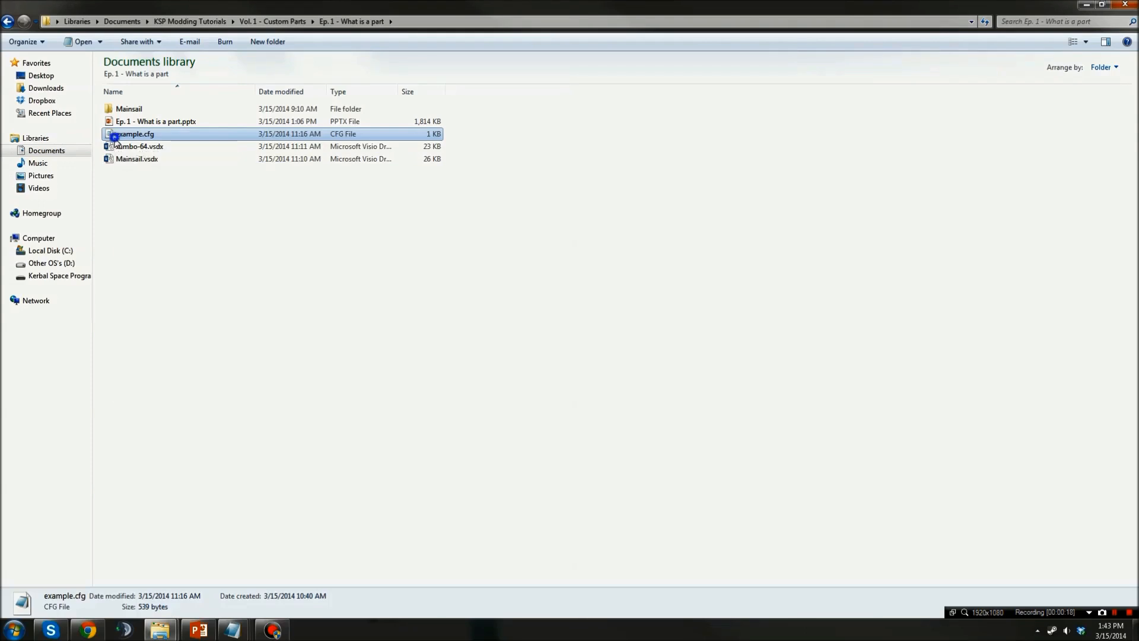
Step: Open example.cfg with Notepad via Open with..., choosing Notepad from Other Programs
right_click(135, 134)
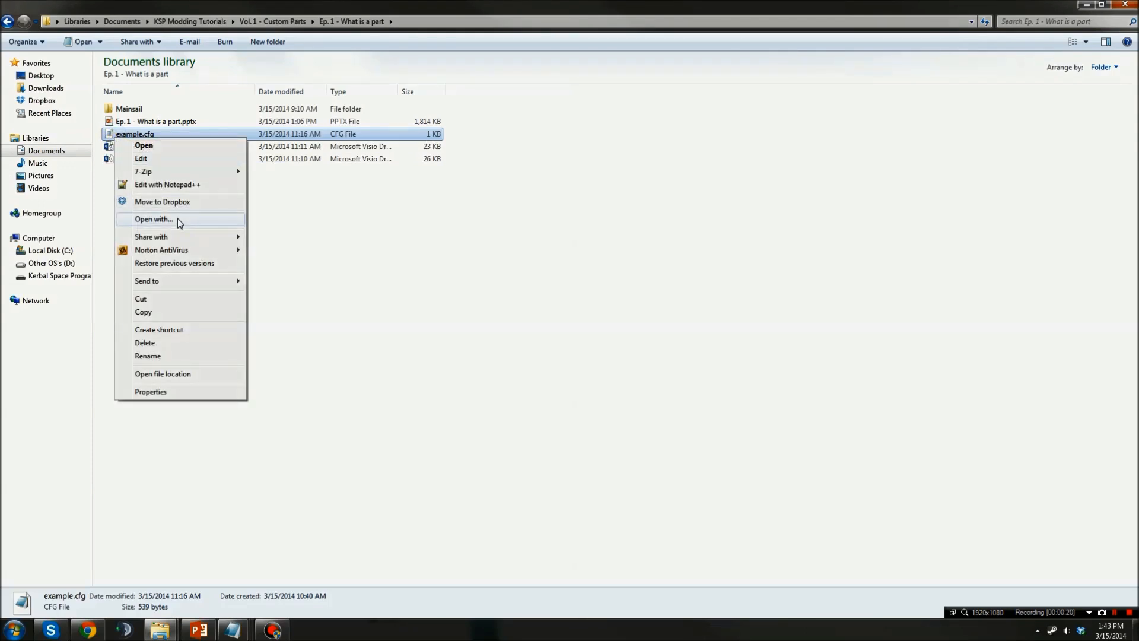
click(153, 219)
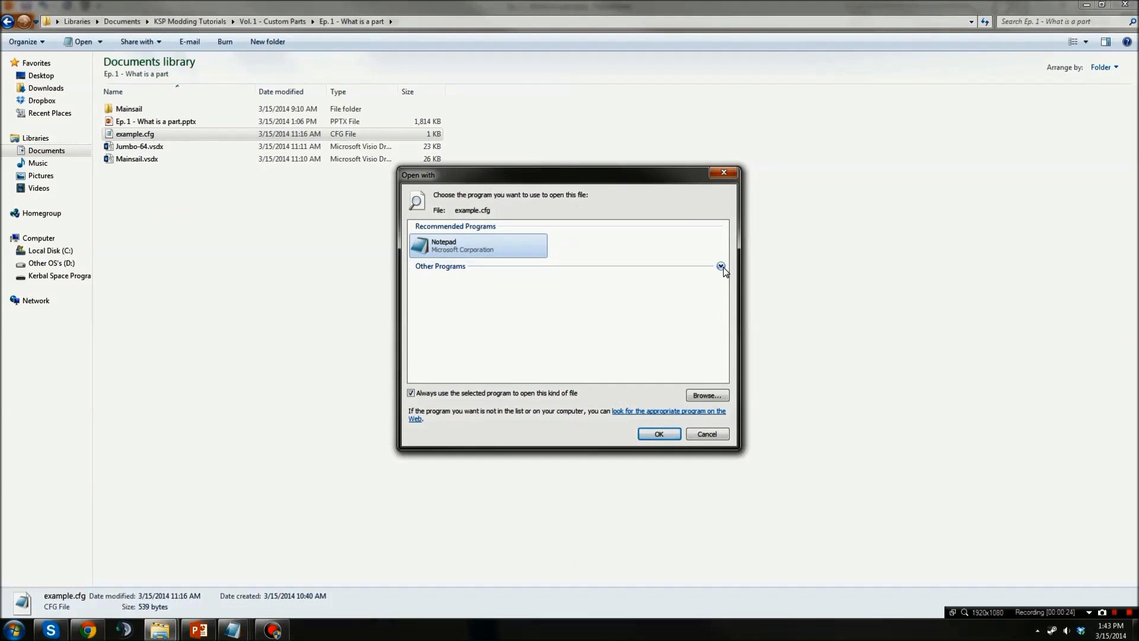
click(720, 266)
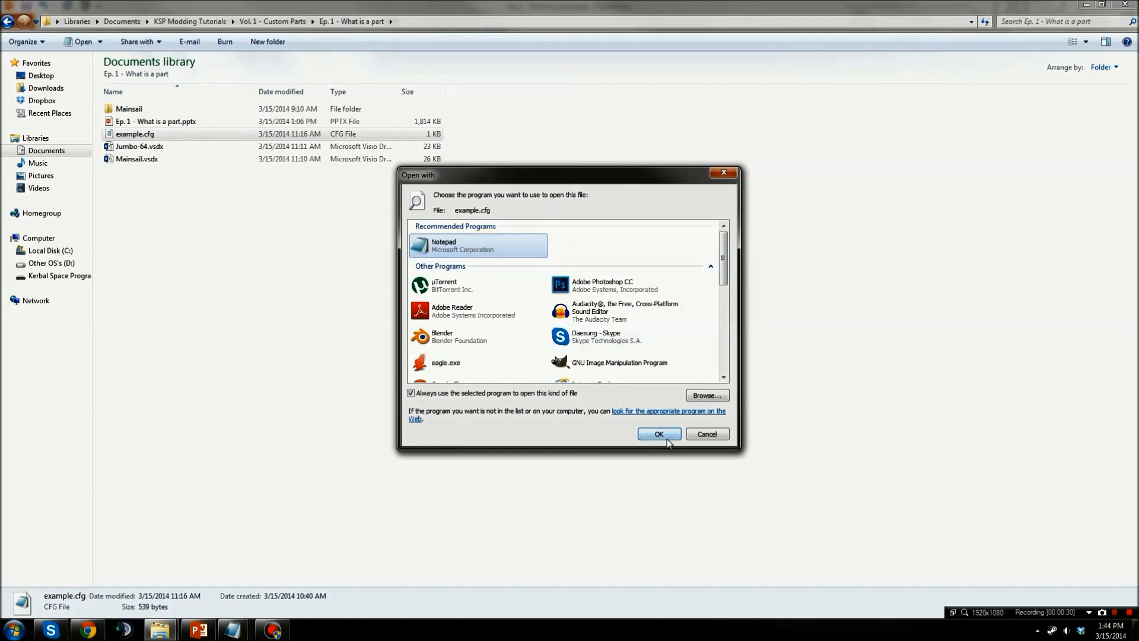
click(657, 434)
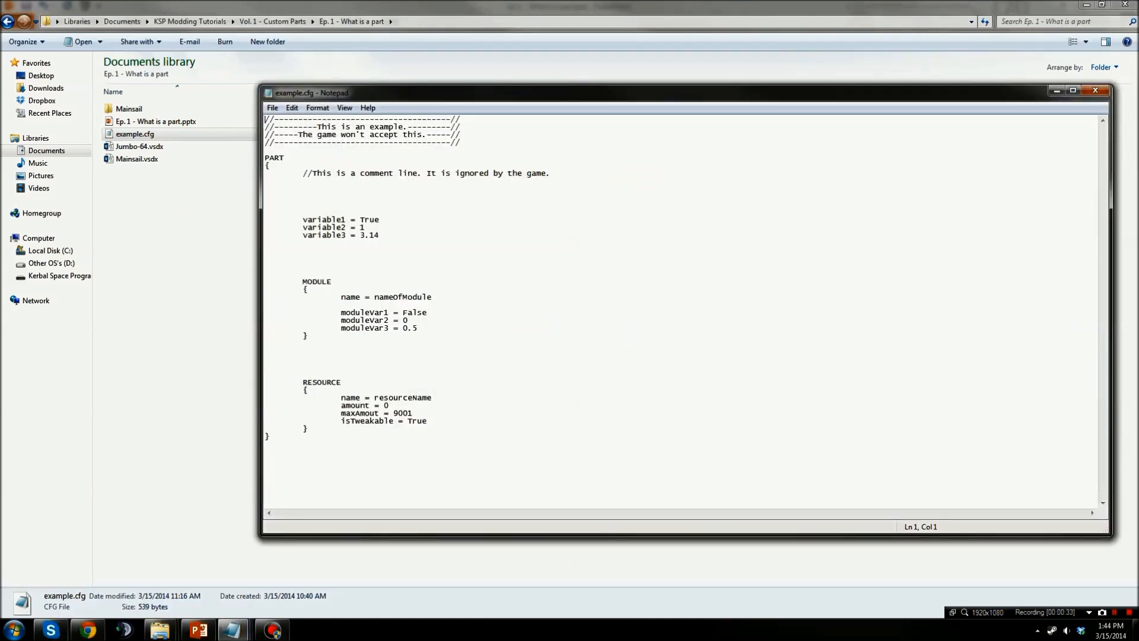
Step: Maximize the Notepad window and highlight the word variable1 in the PART block
click(1072, 93)
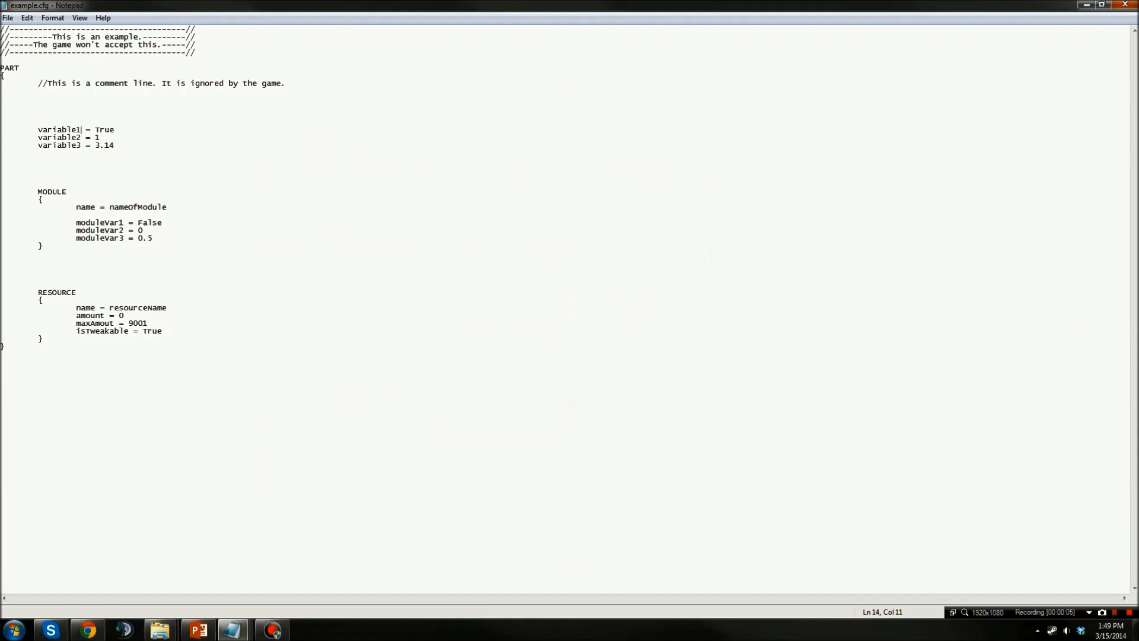
double_click(10, 68)
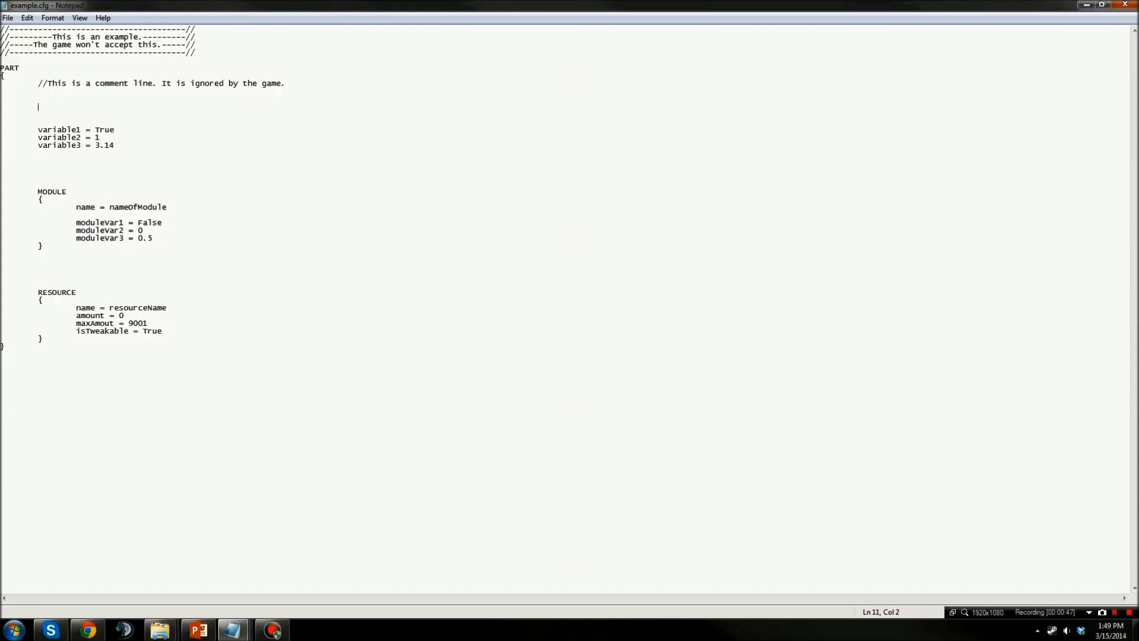
double_click(52, 191)
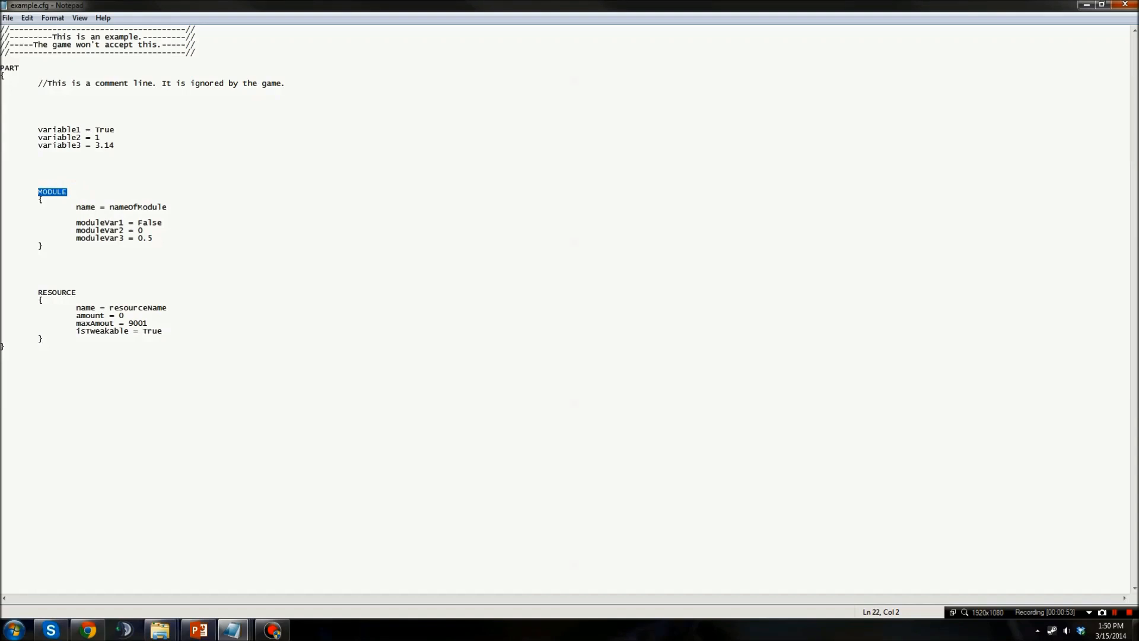
double_click(137, 207)
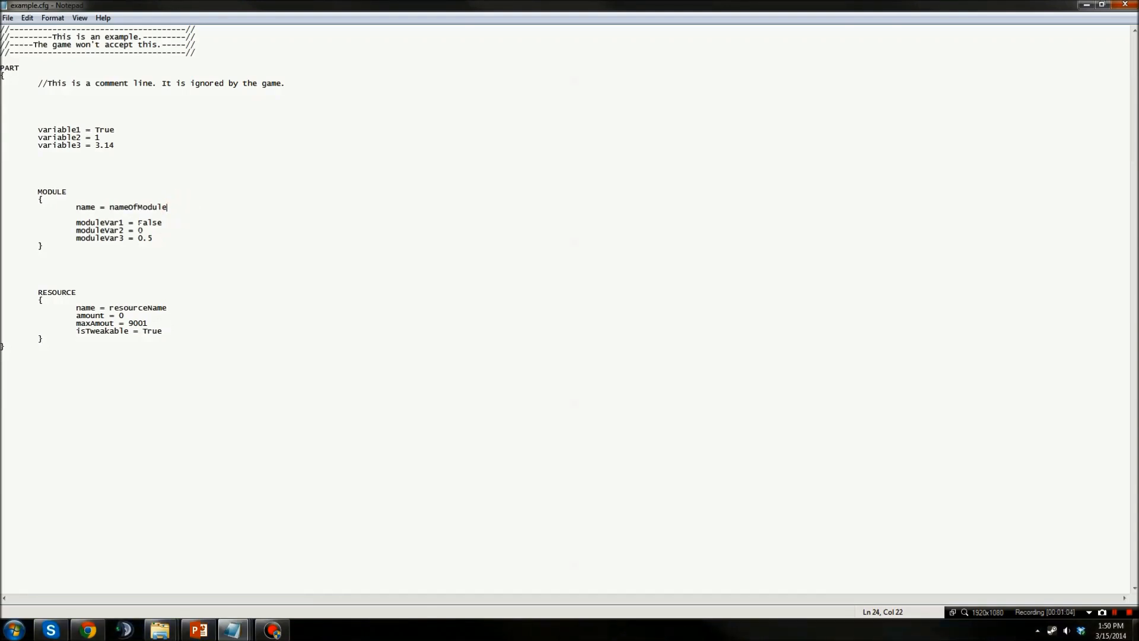
click(155, 239)
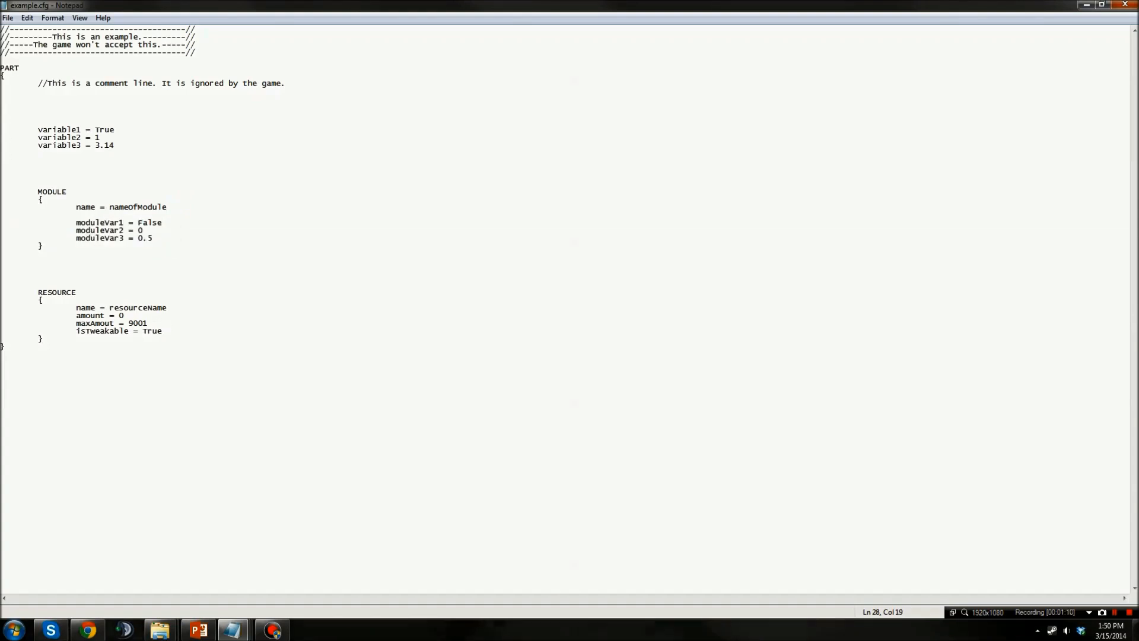
double_click(137, 207)
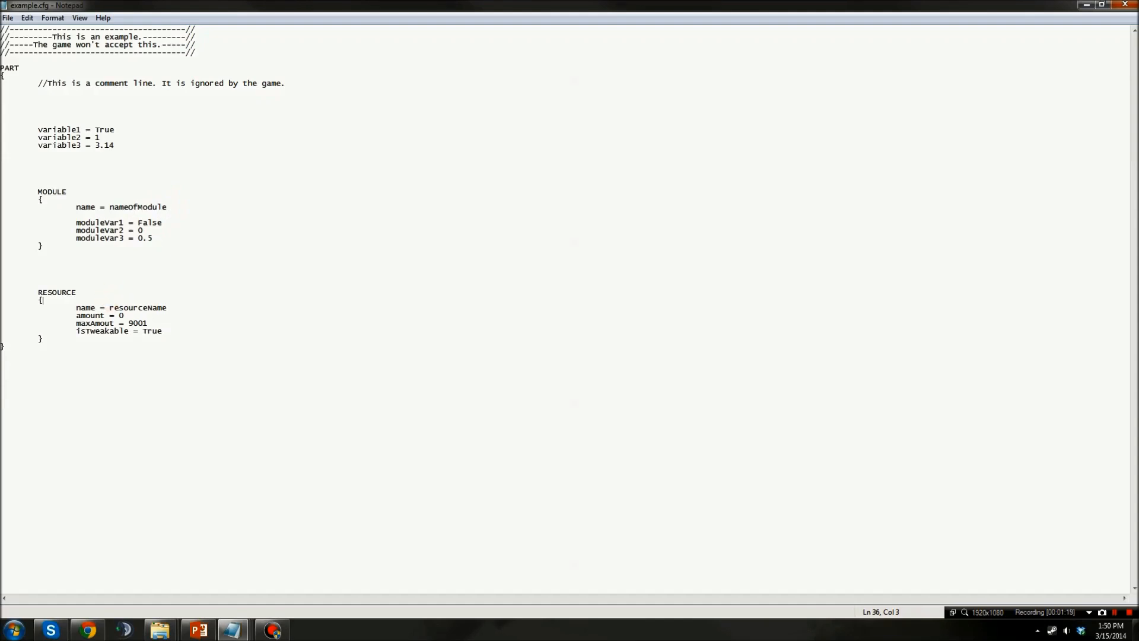
double_click(137, 308)
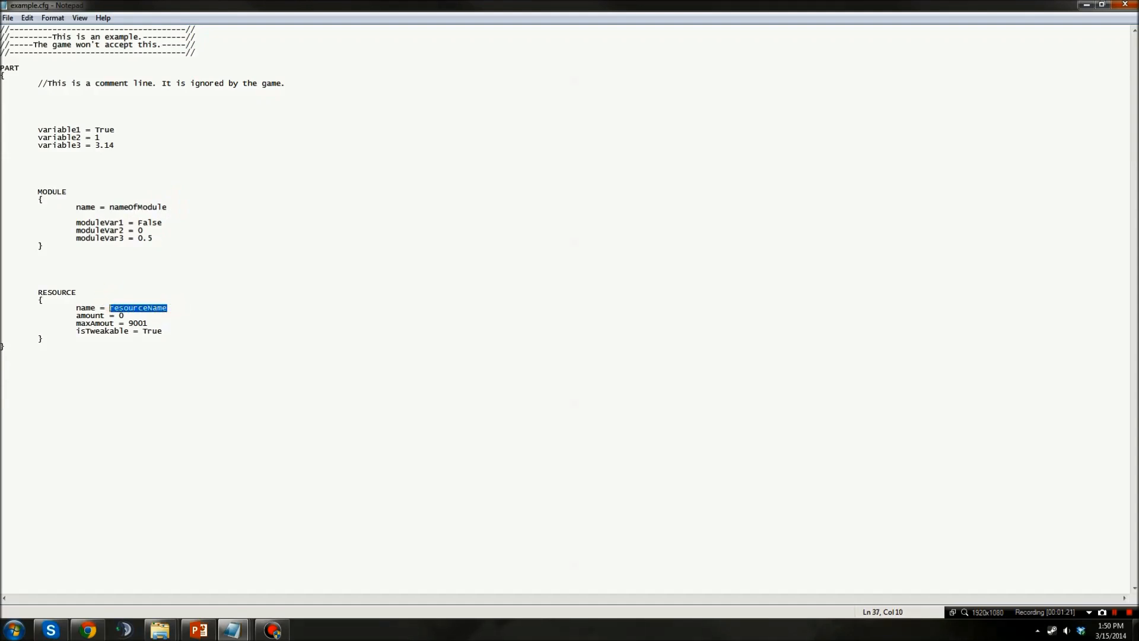